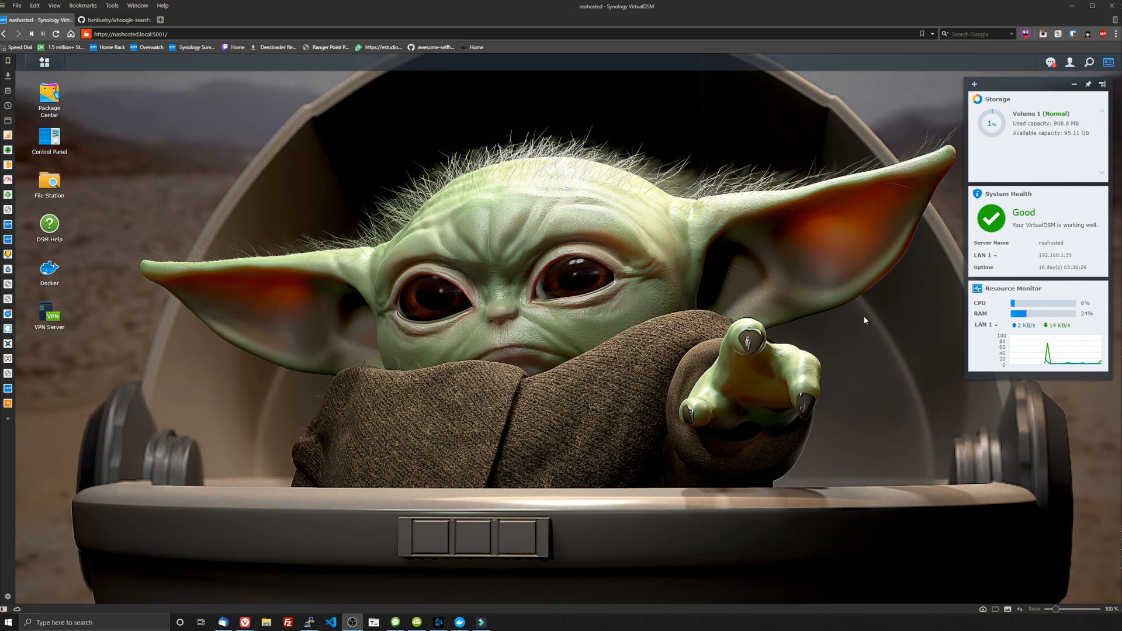
mouse_move(419, 315)
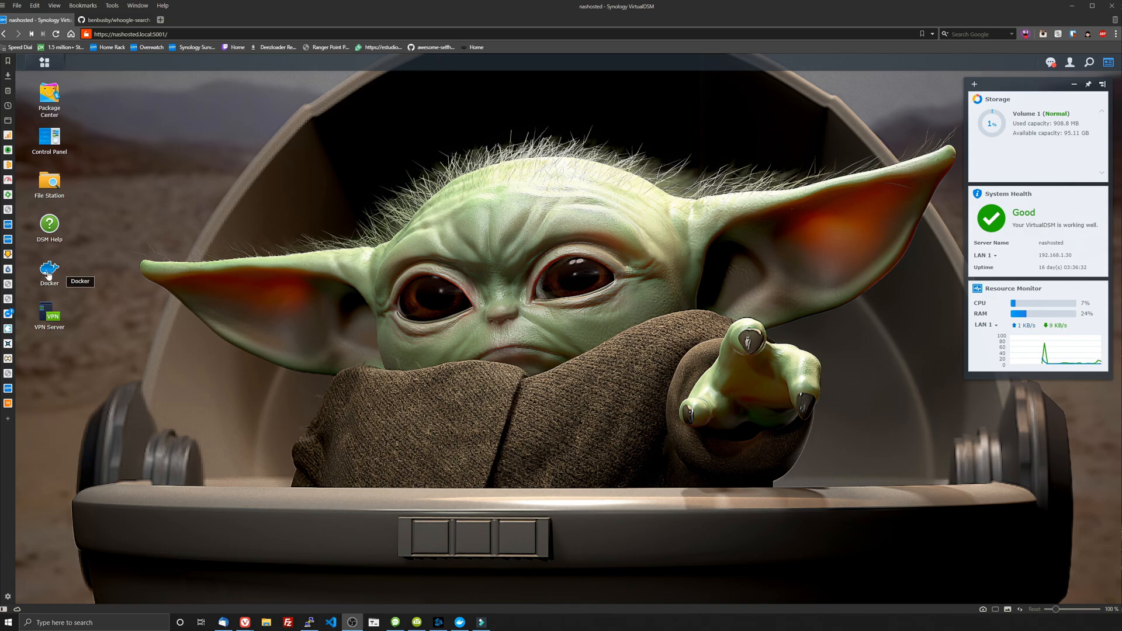
Launch the Docker package from the DSM desktop
double_click(49, 269)
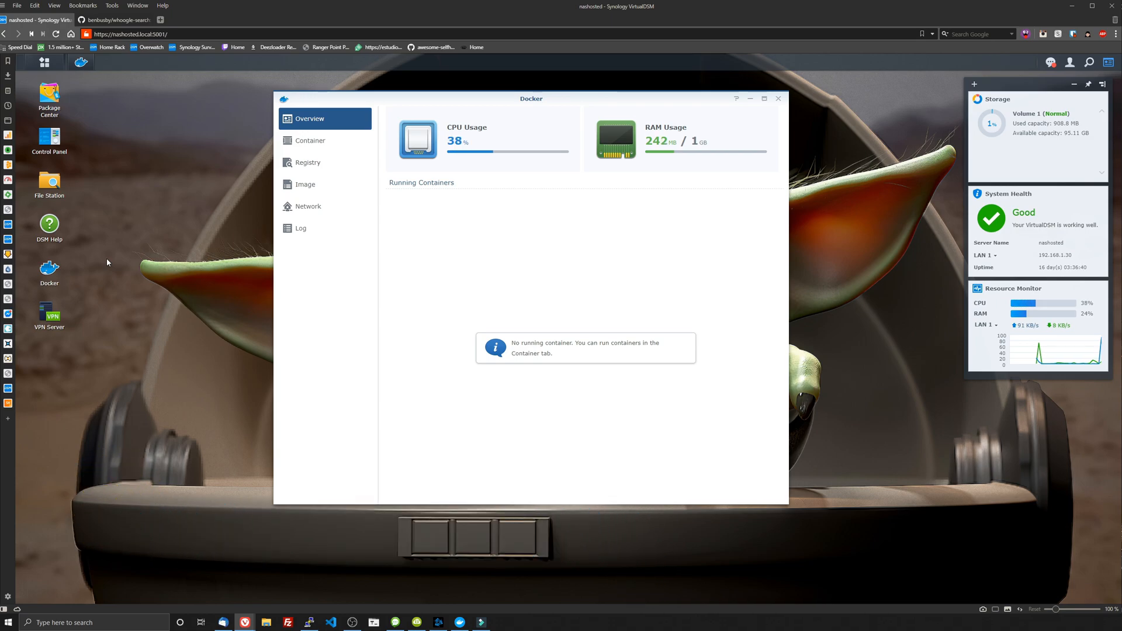
mouse_move(327, 169)
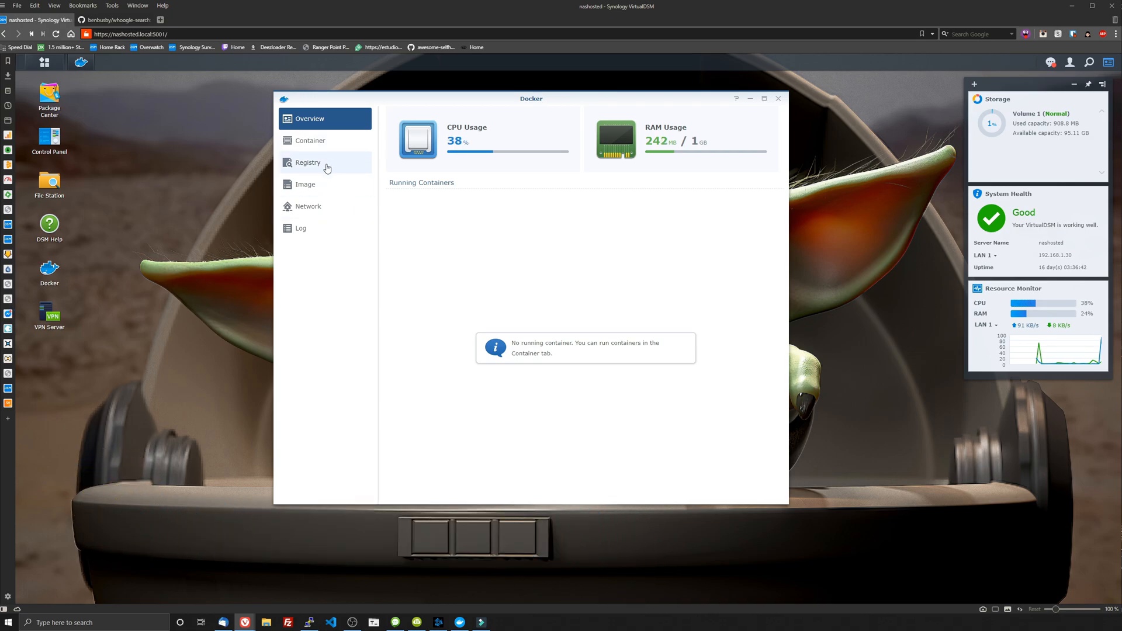
Search the registry for 'whoogle' and download benbusby/whoogle-search at the latest tag
left_click(309, 162)
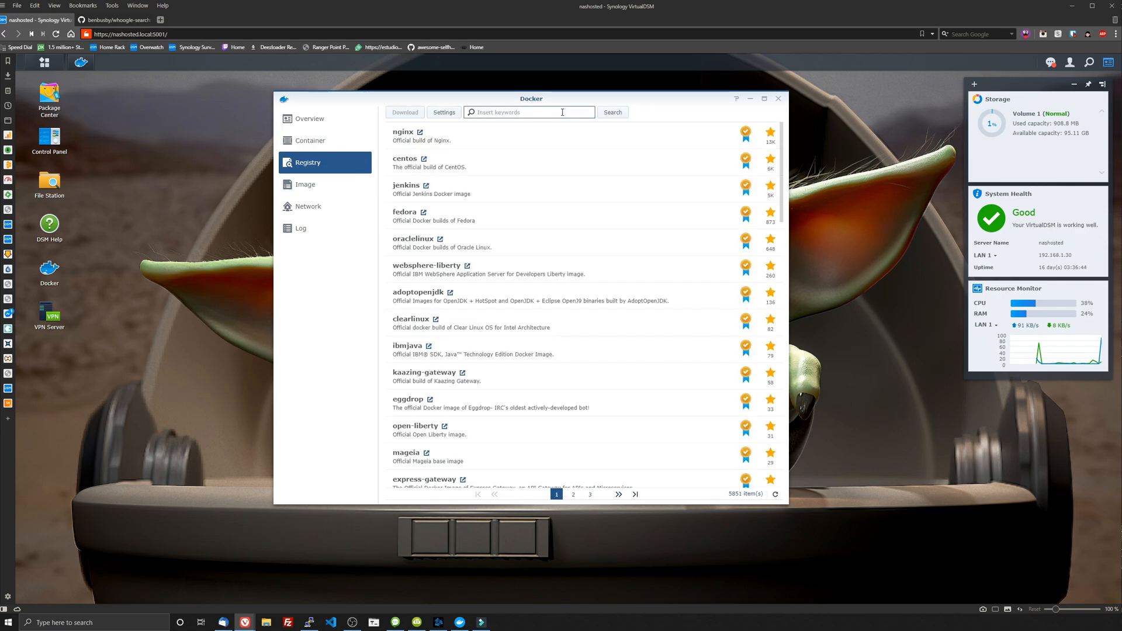
type("whoogle")
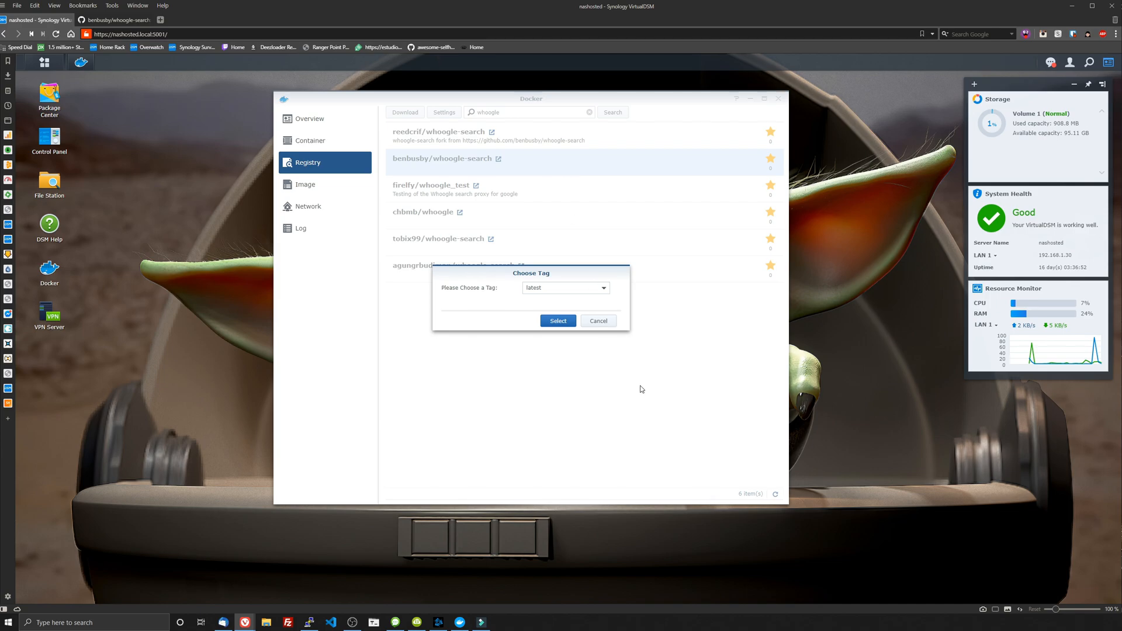
left_click(557, 320)
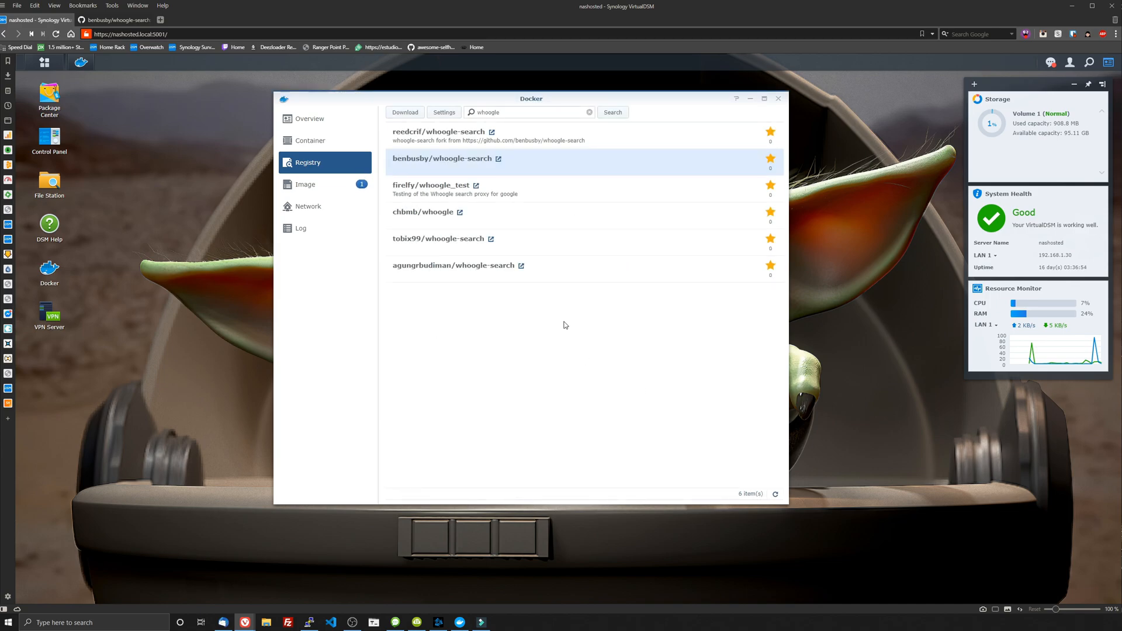
Show the Image list with benbusby/whoogle-search:latest (1 GB) downloaded
left_click(306, 185)
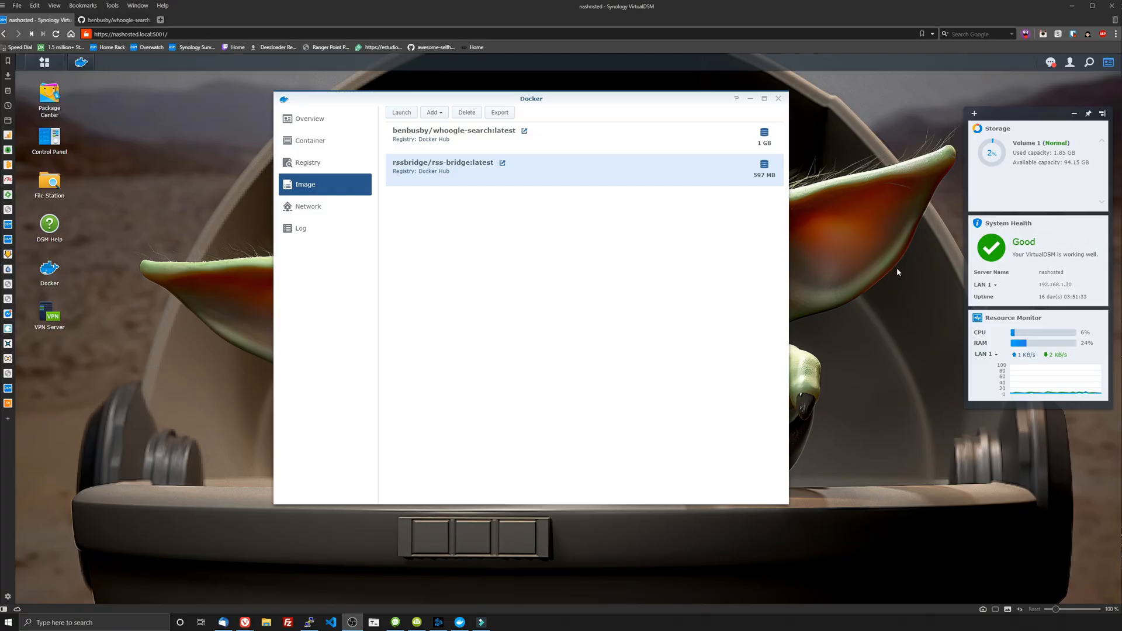
mouse_move(1022, 360)
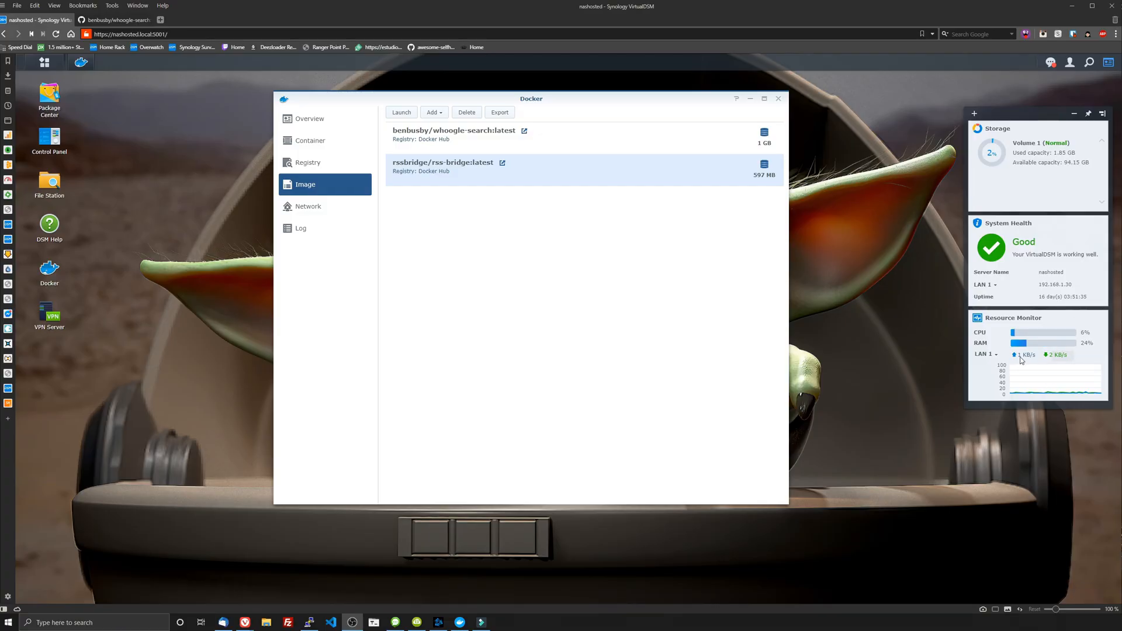
mouse_move(1038, 339)
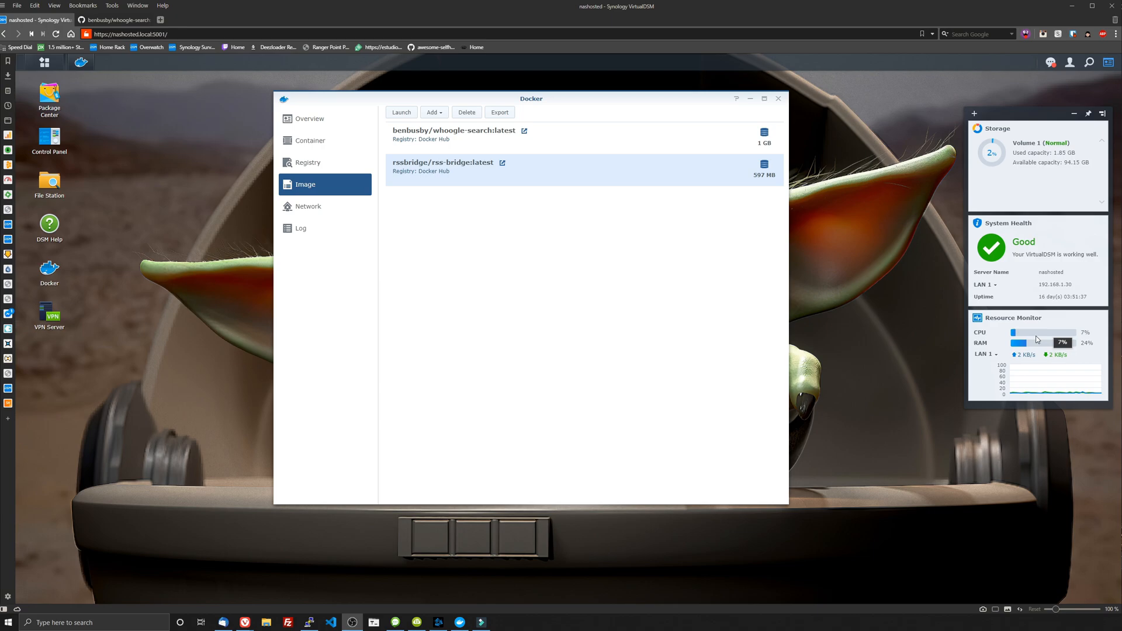
mouse_move(490, 357)
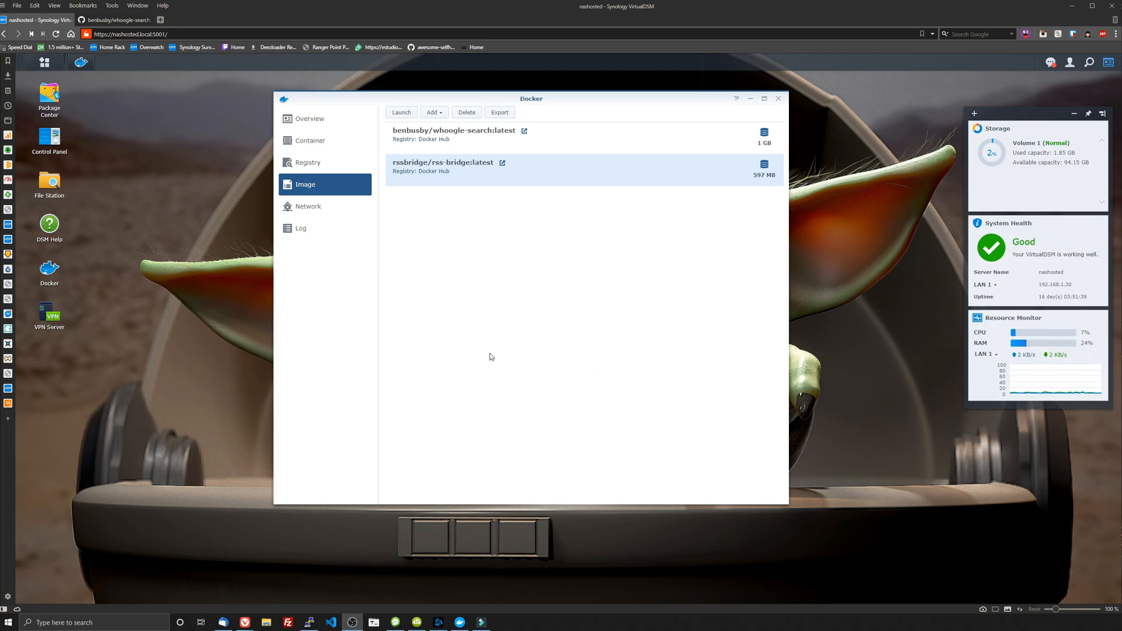
mouse_move(543, 177)
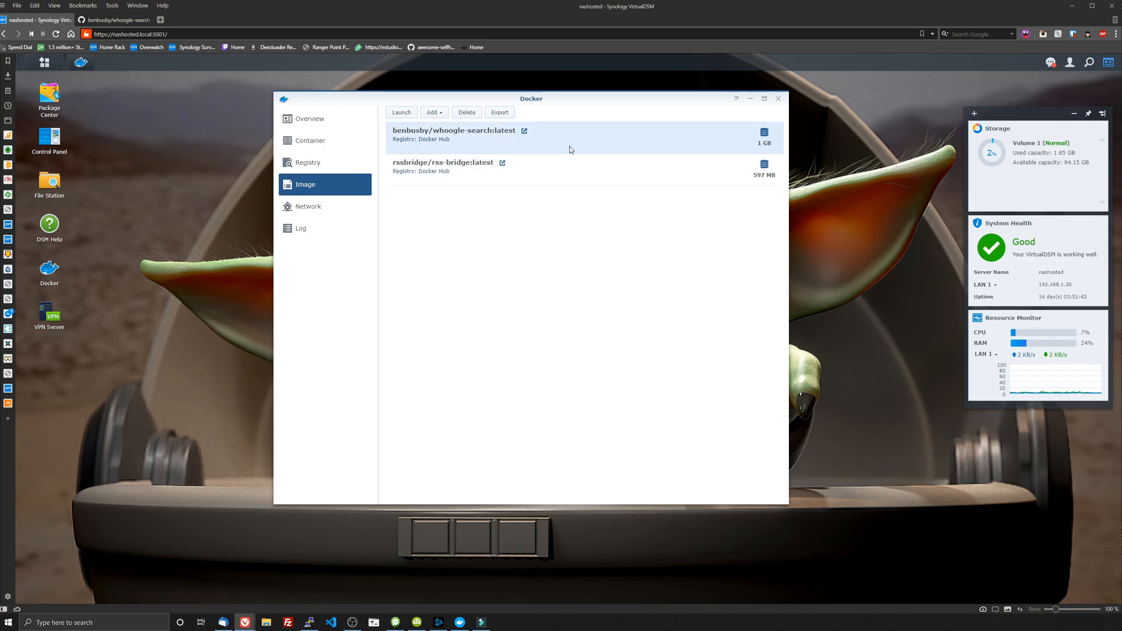
Name the new container 'whoogle-search' and enable automatic restart in Advanced Settings
left_click(401, 112)
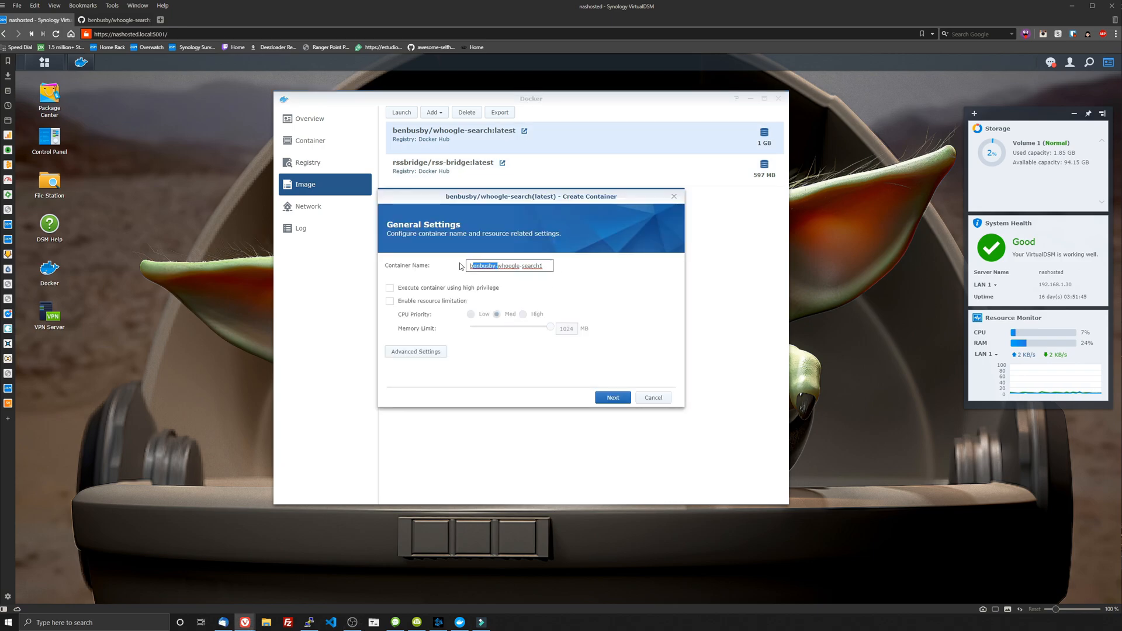
type("whoogle-search")
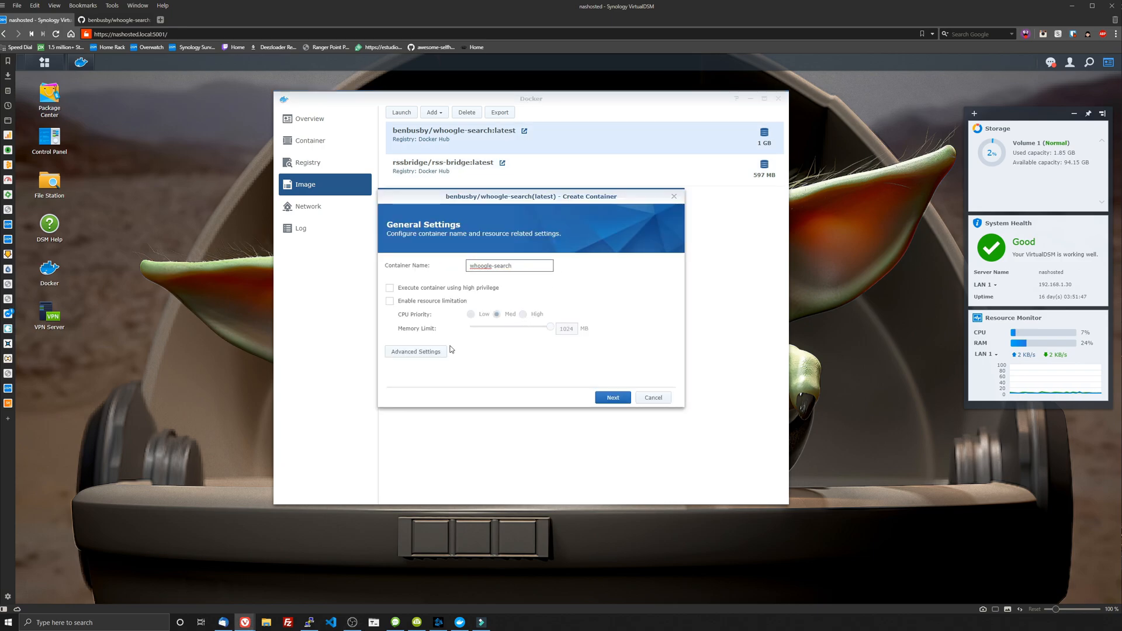
left_click(416, 351)
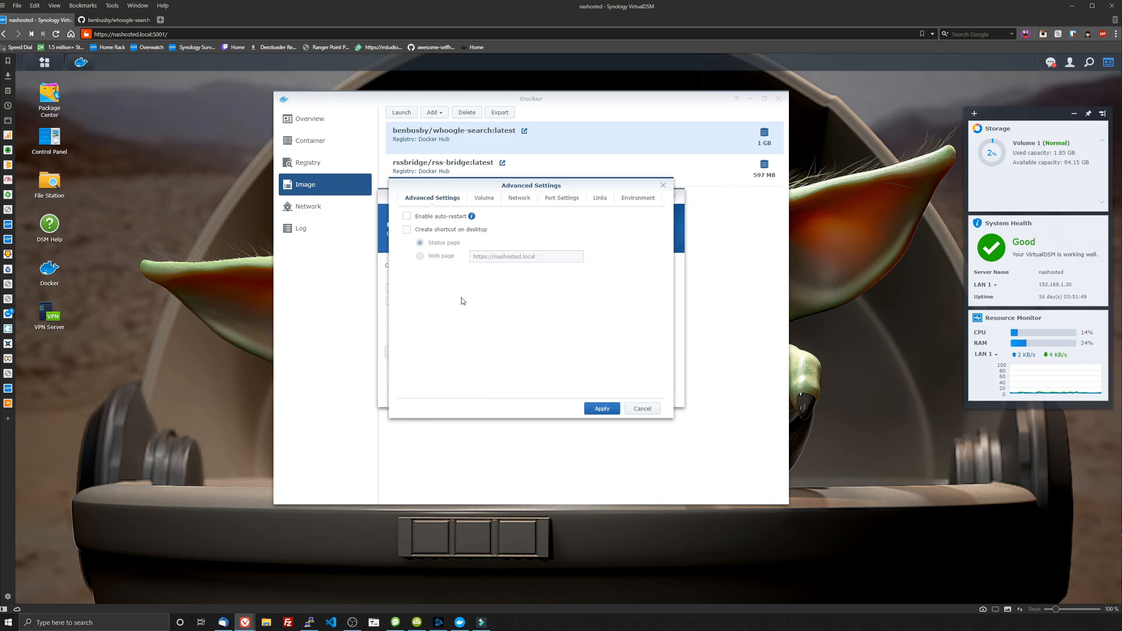
left_click(407, 215)
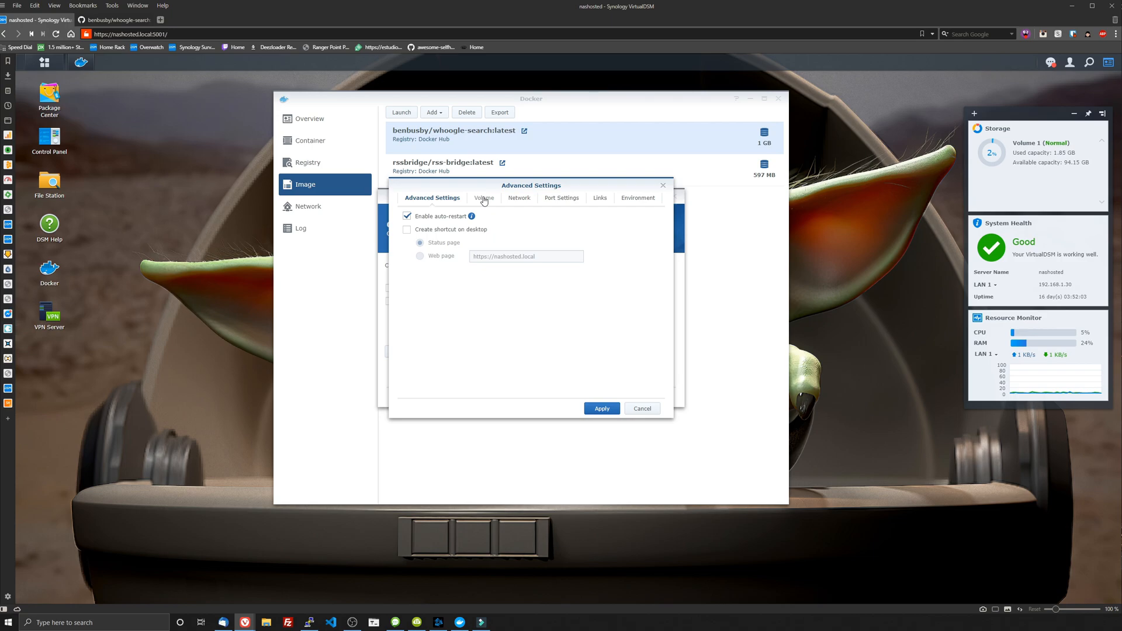
Map local port 5003 to container port 5000, then apply to create and run the container
left_click(561, 197)
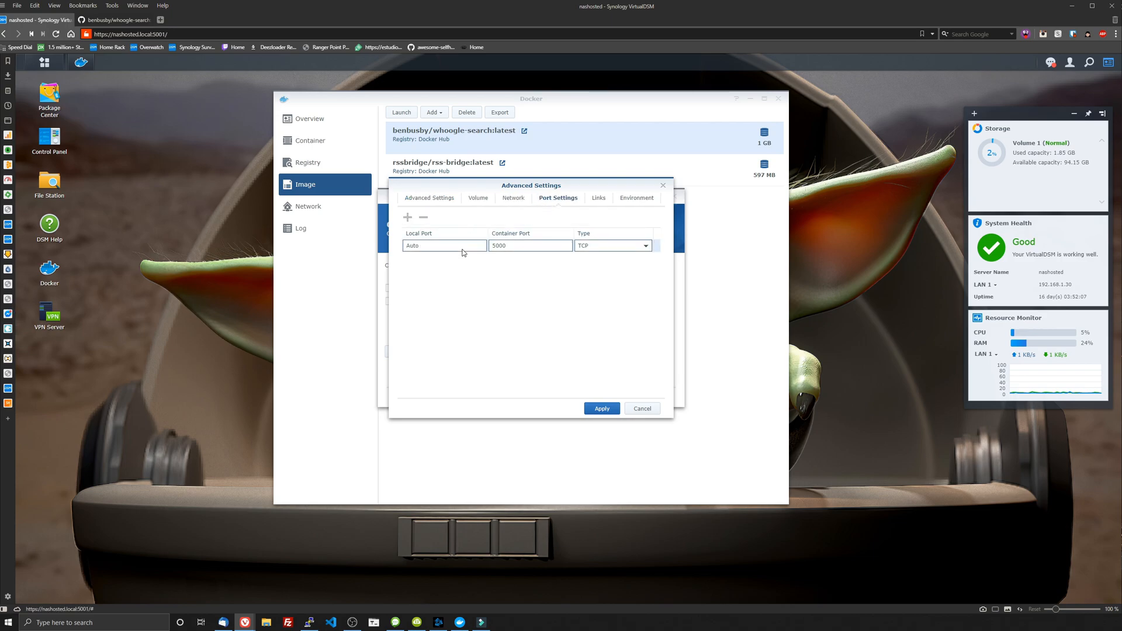
left_click(444, 246)
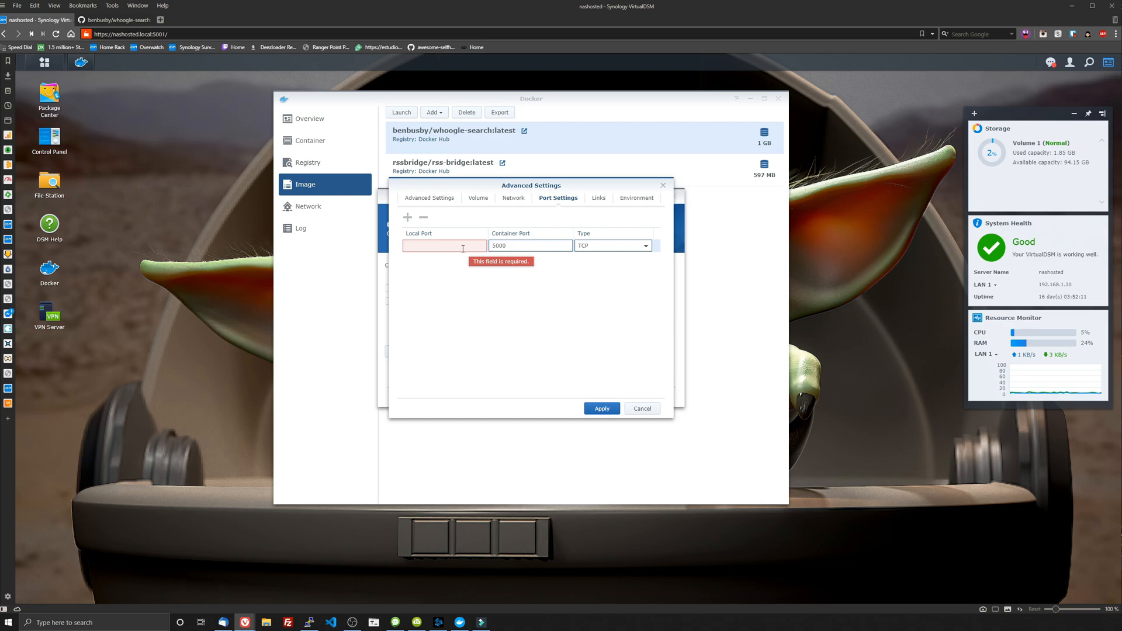
type("5003")
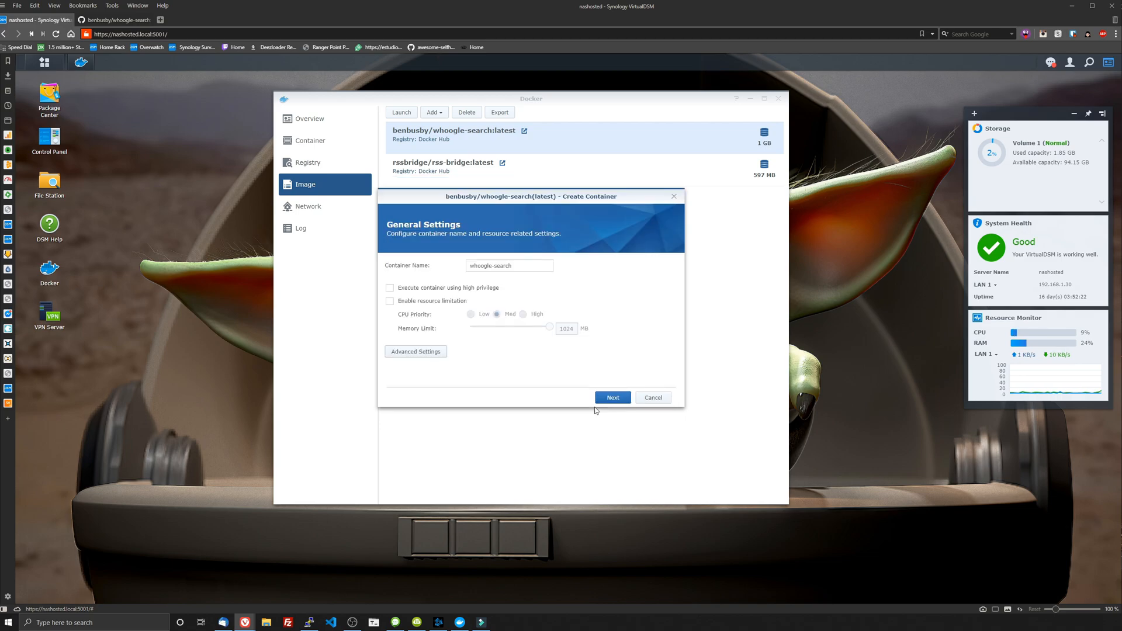
left_click(613, 398)
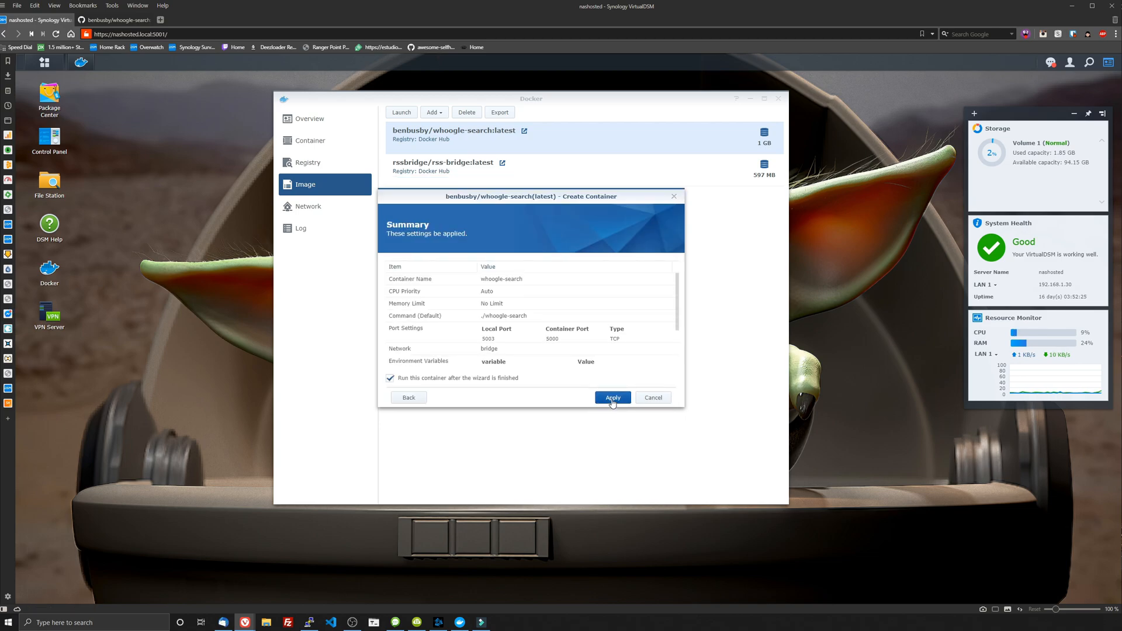
left_click(612, 397)
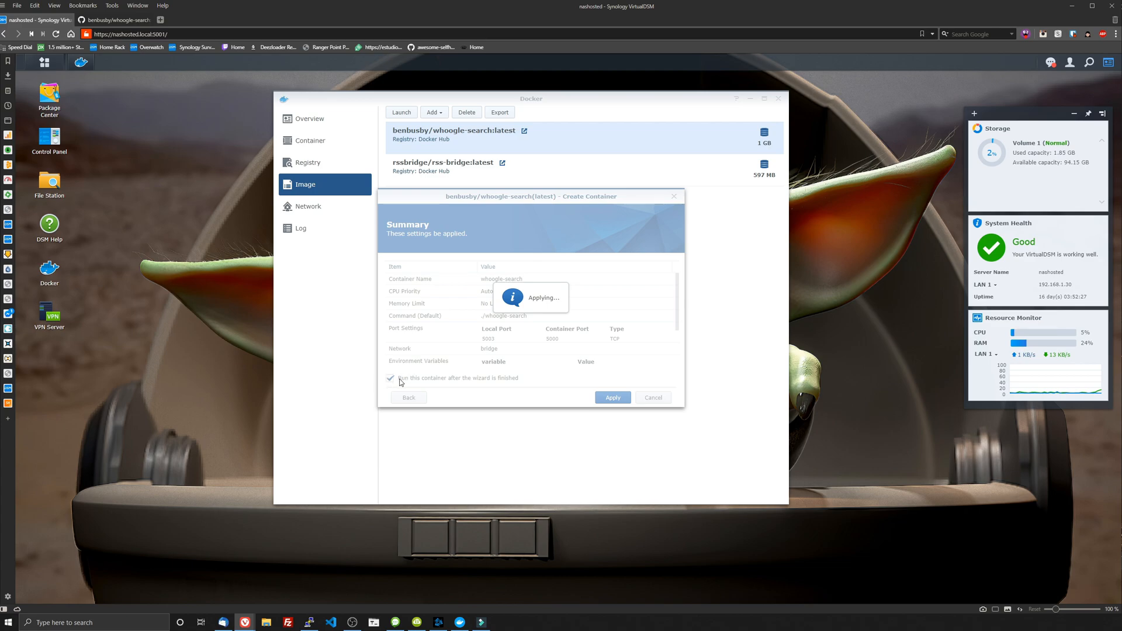
left_click(612, 397)
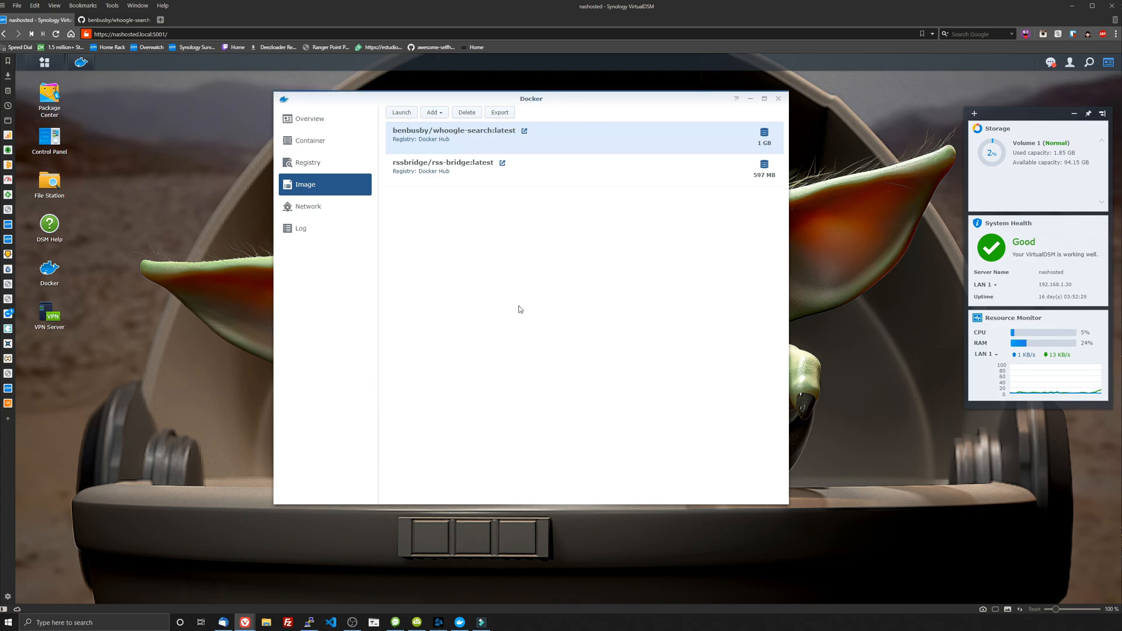
Show the running whoogle-search container and view its log
left_click(311, 140)
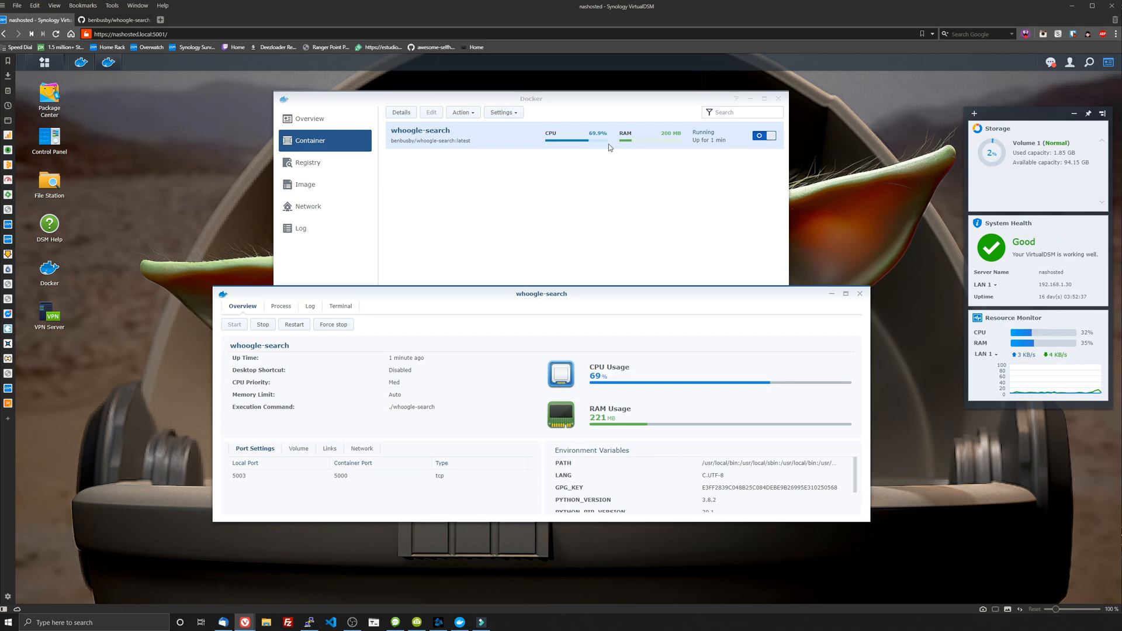
mouse_move(624, 143)
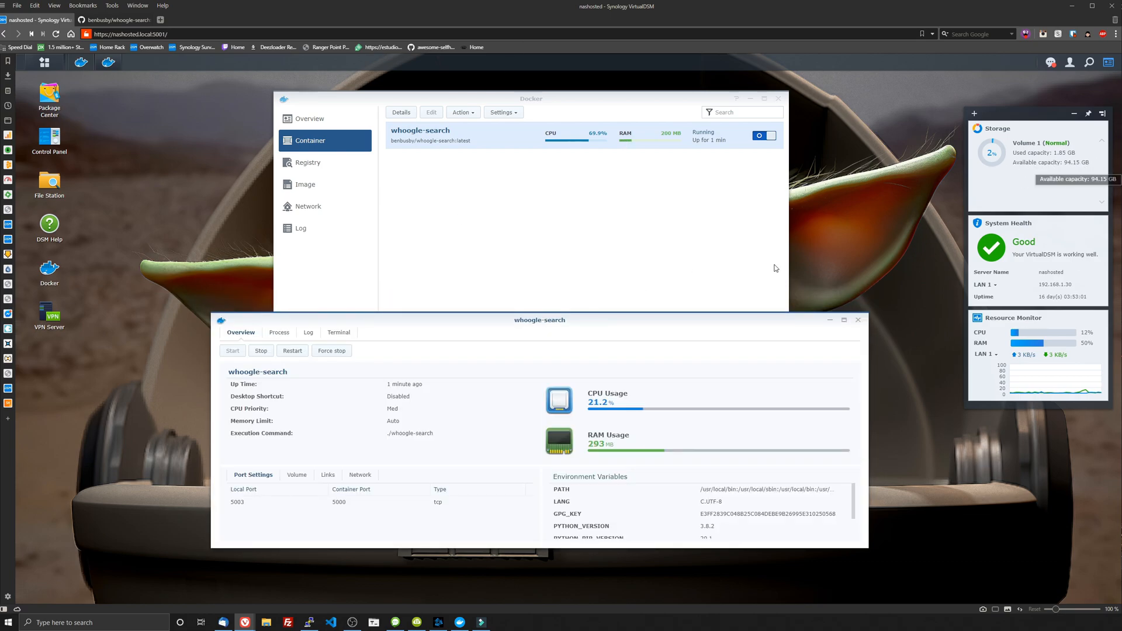
left_click(308, 332)
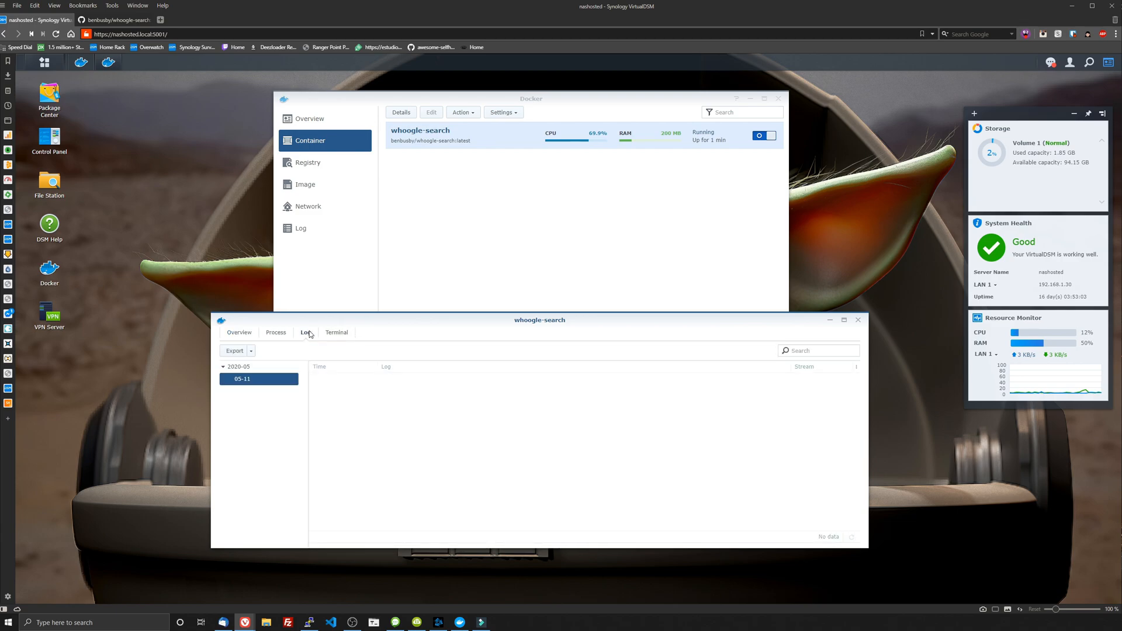
left_click(305, 332)
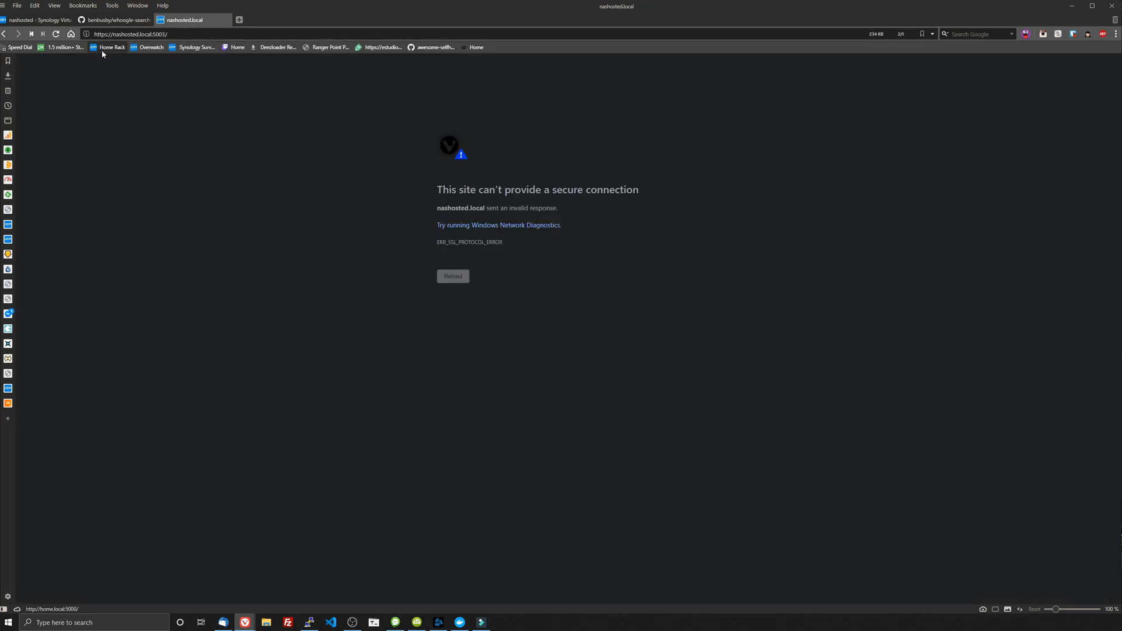
mouse_move(56, 33)
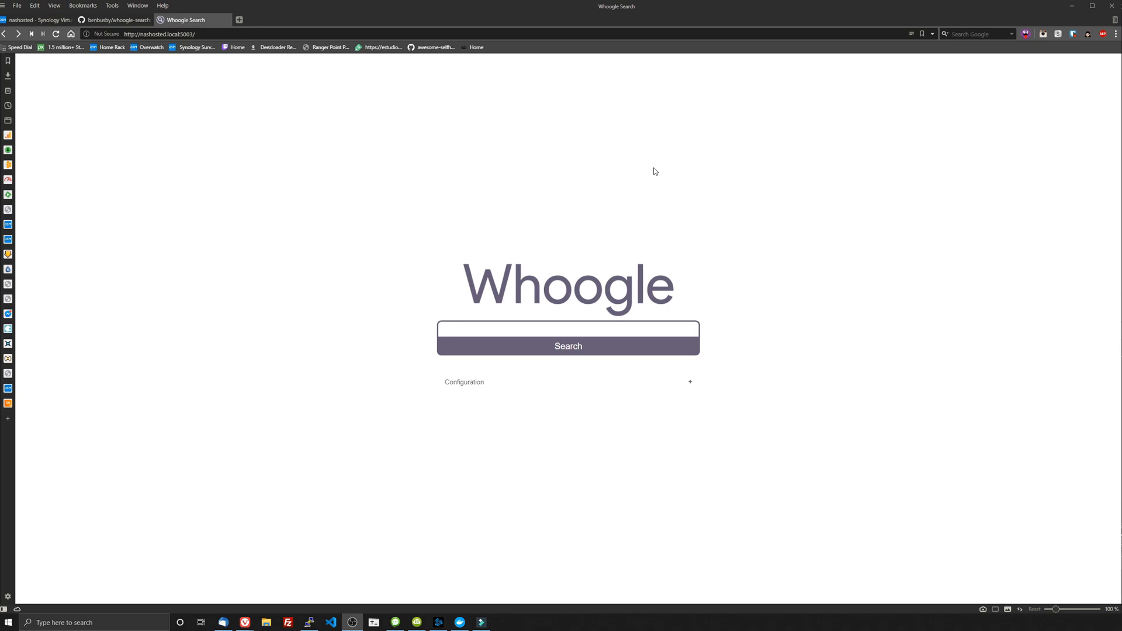
mouse_move(297, 111)
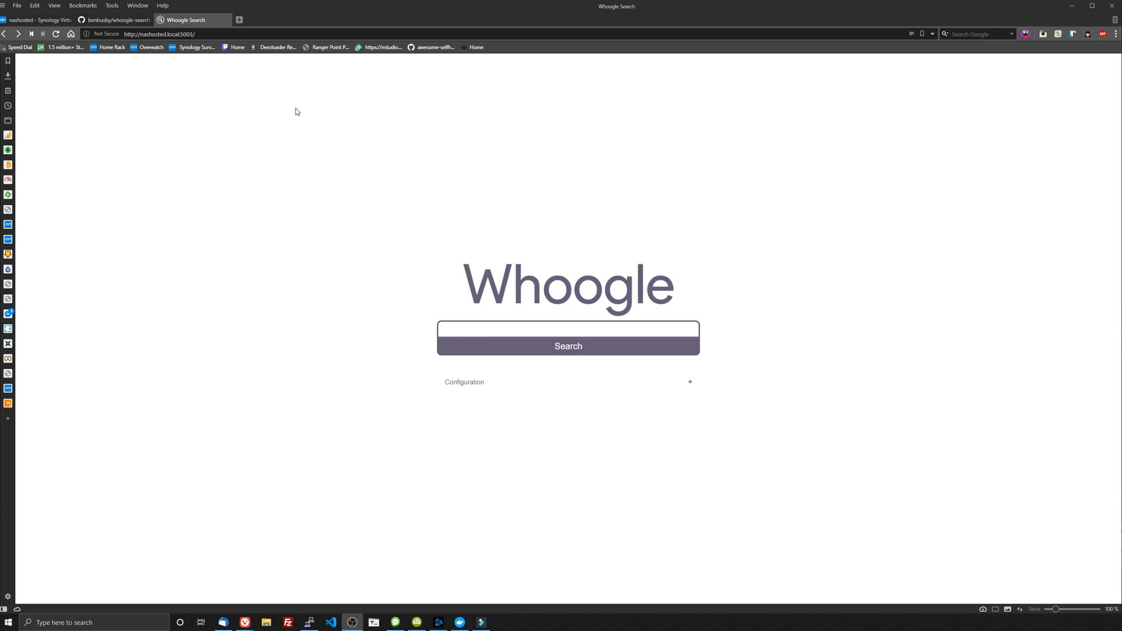
mouse_move(422, 252)
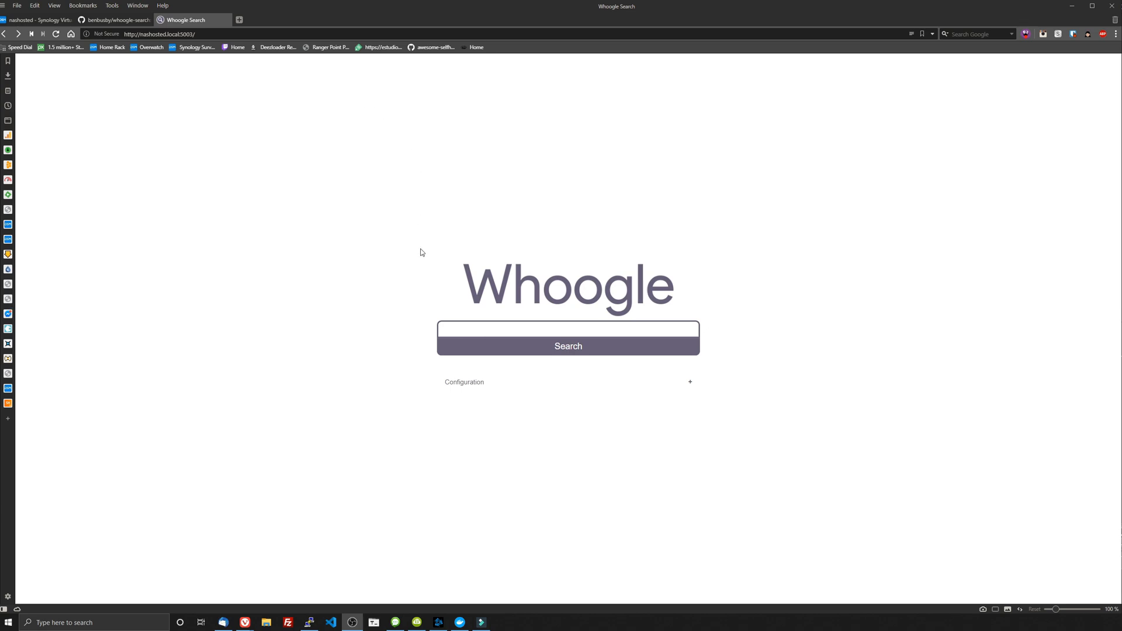
Enable Dark Mode in Whoogle's configuration and activate the search field
left_click(690, 381)
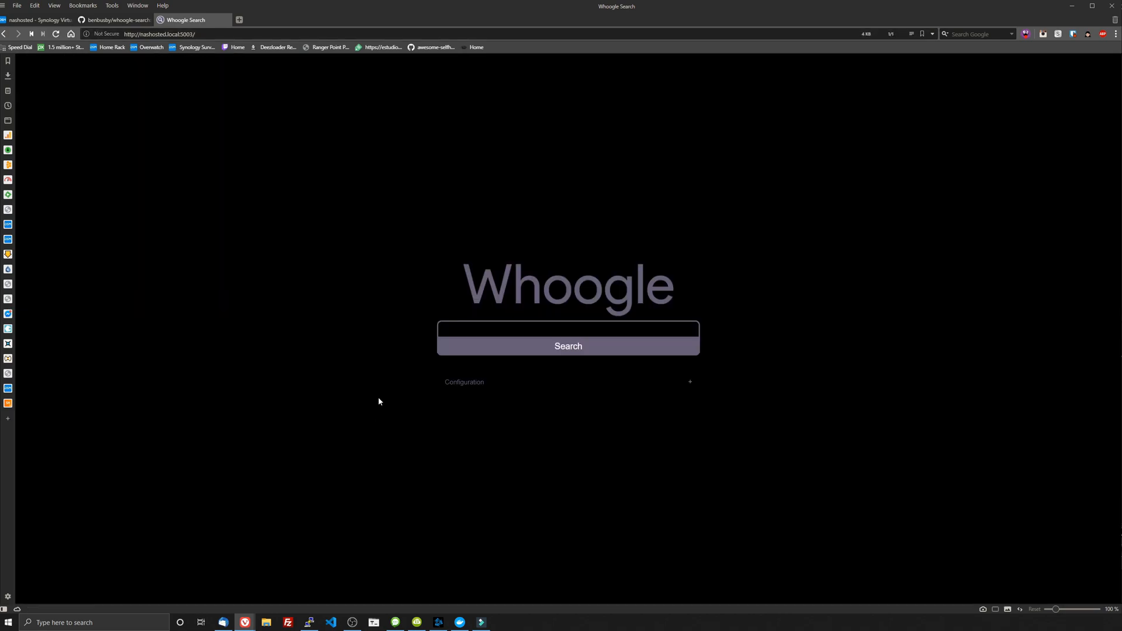
left_click(568, 329)
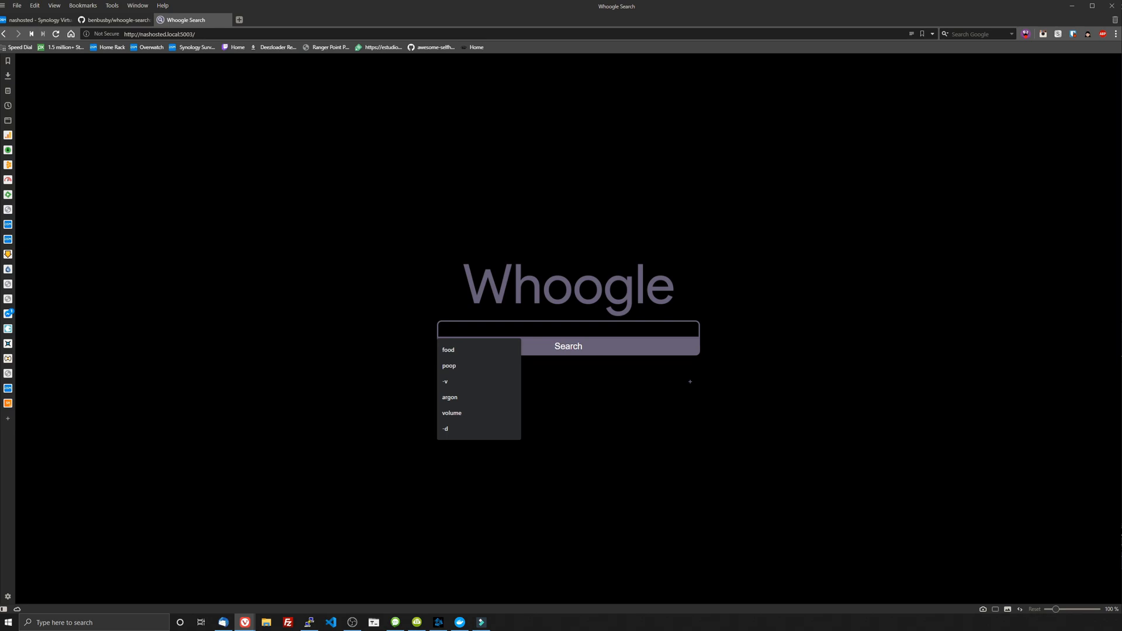
Search Whoogle for 'poop', visit a result, and return to the dark-themed results page
left_click(449, 365)
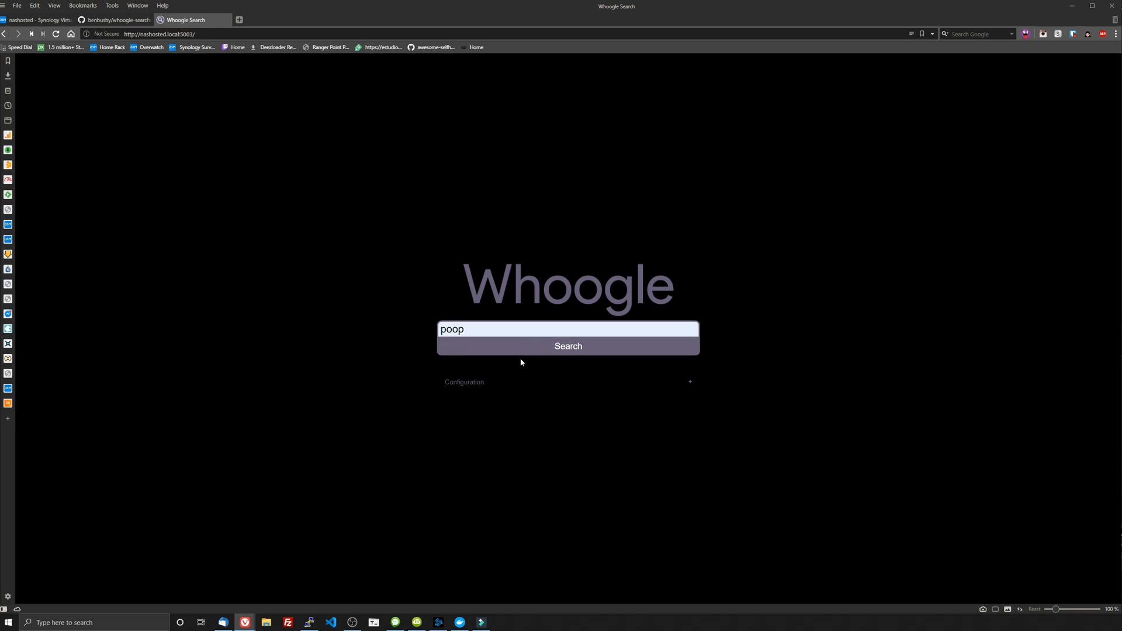
left_click(567, 346)
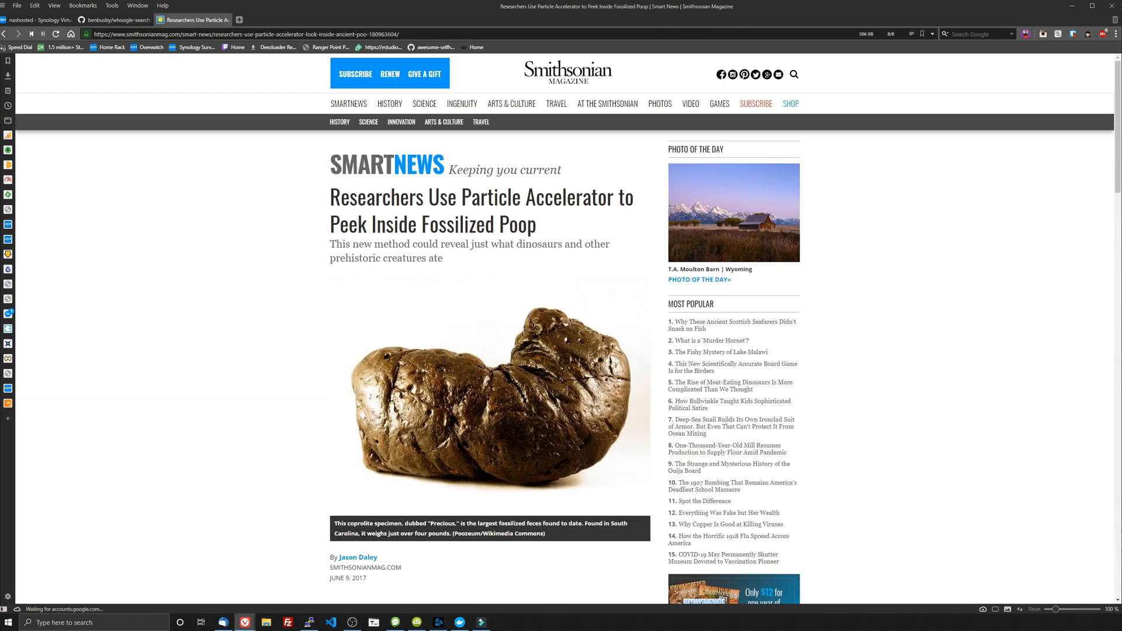
left_click(193, 19)
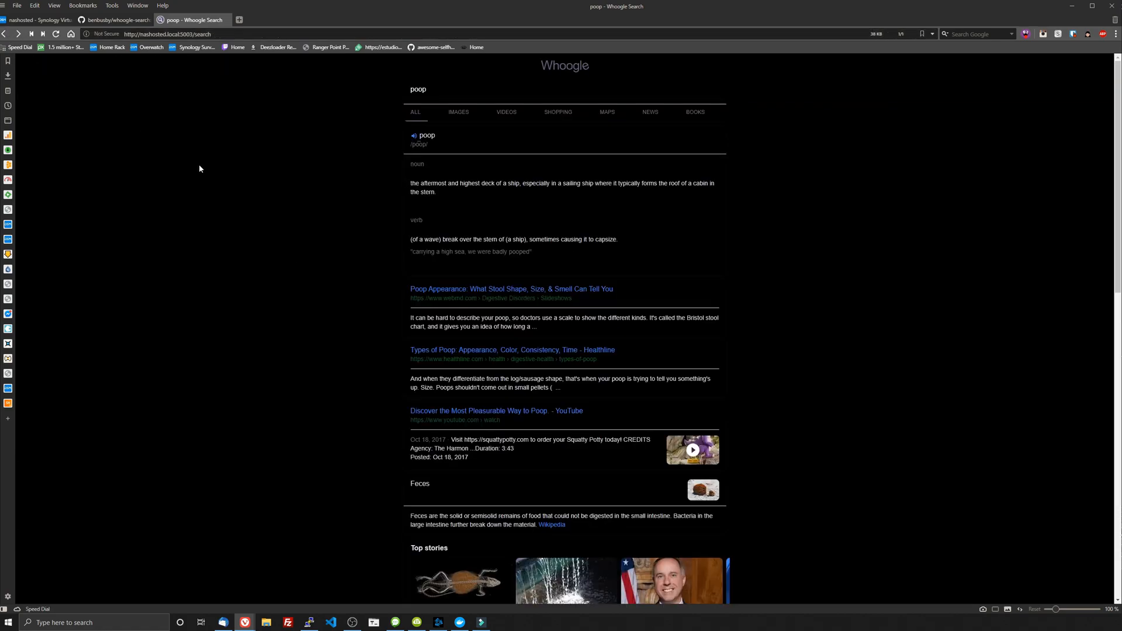